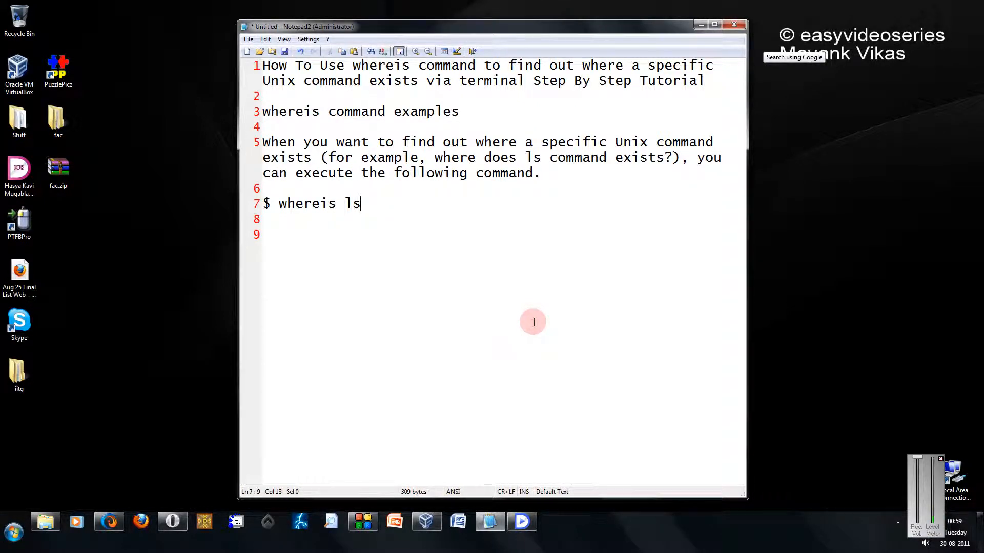
Refresh the desktop, then run 'whereis ls' to show /bin/ls and its manual page
{"action": "right_click", "coordinate": [897, 145]}
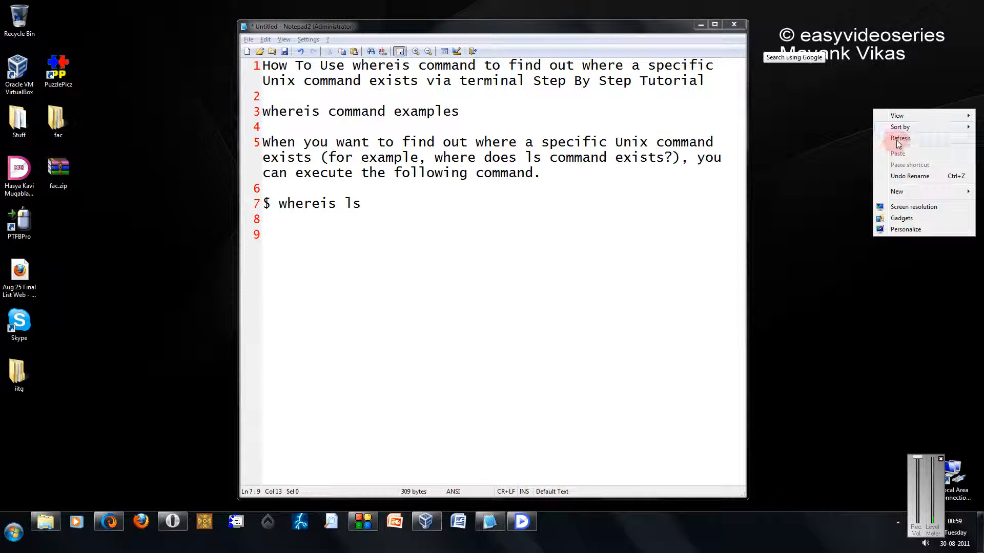
{"action": "left_click", "coordinate": [312, 96]}
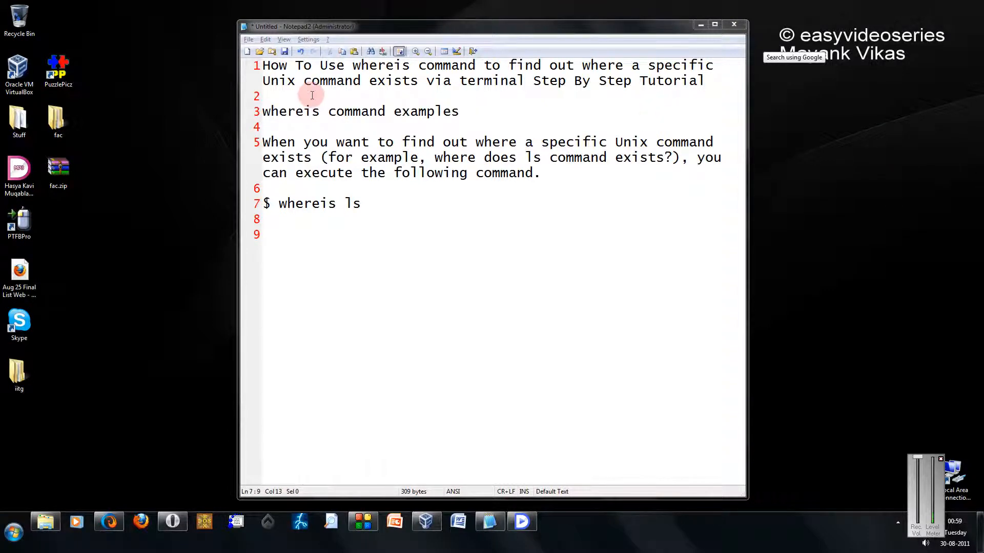
{"action": "mouse_move", "coordinate": [353, 142]}
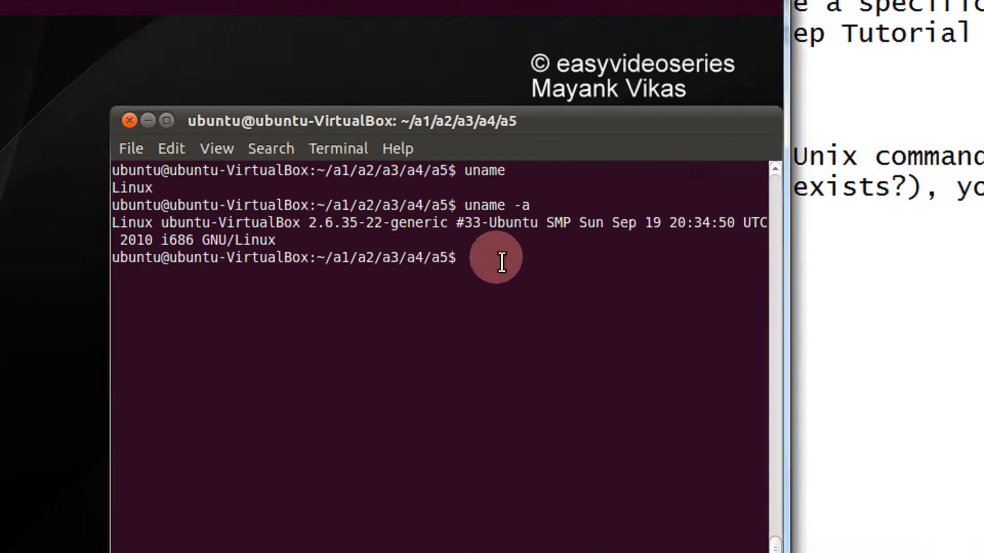
{"action": "type", "text": "whereis ls"}
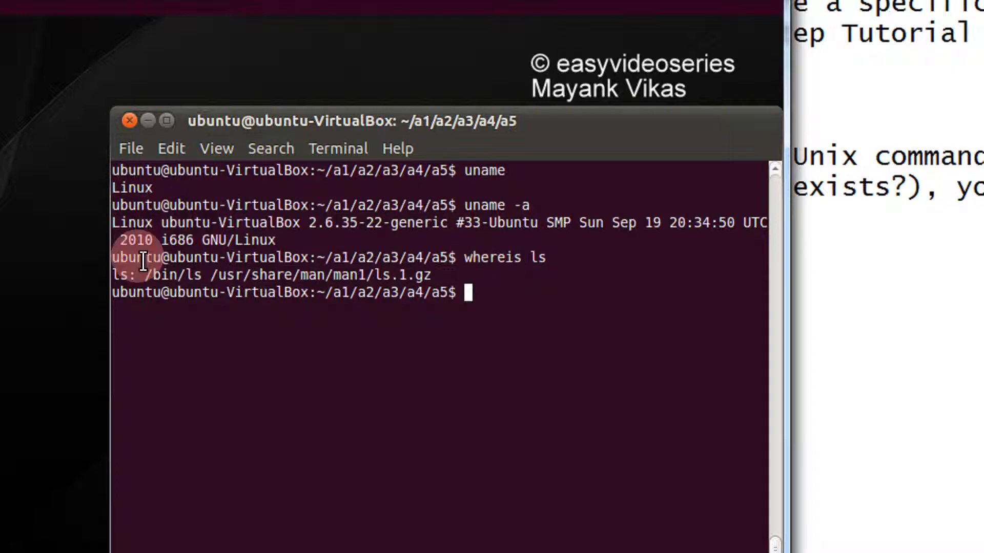
{"action": "double_click", "coordinate": [175, 274]}
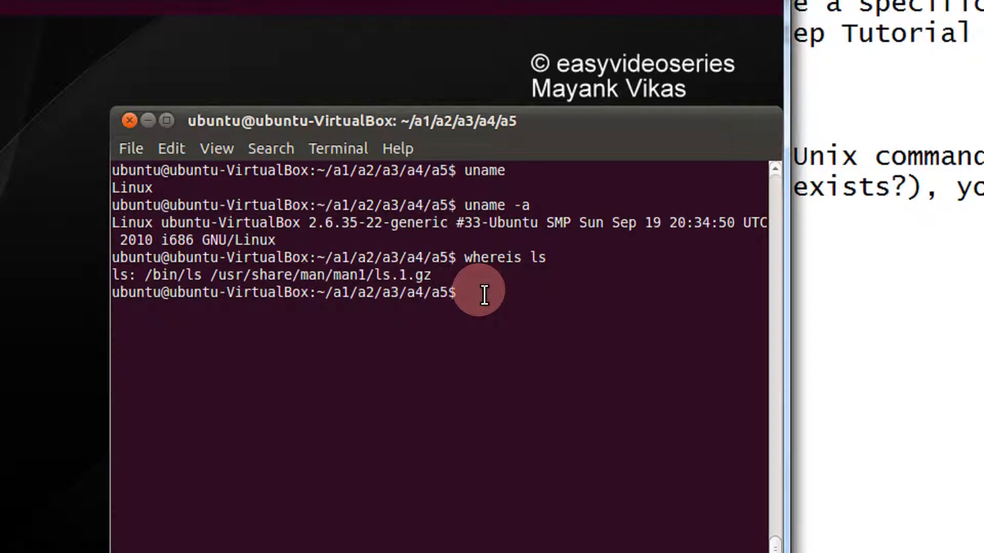
Run 'whereis abcds', which returns only 'abcds:' with no locations
{"action": "type", "text": "whereis abcds"}
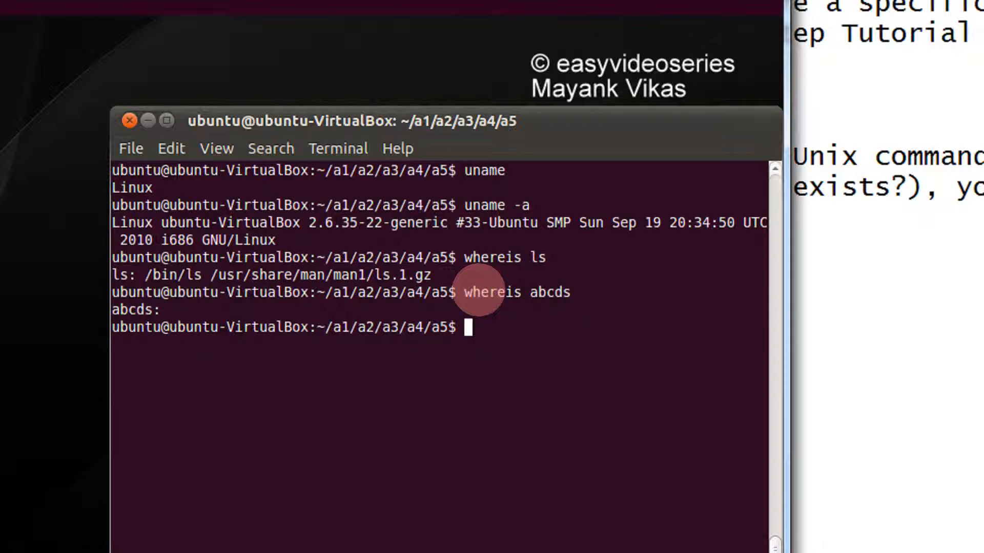
Run 'whereis mkdir' and 'whereis ifconfig' to list their binaries and manual pages
{"action": "type", "text": "whereis mkdir"}
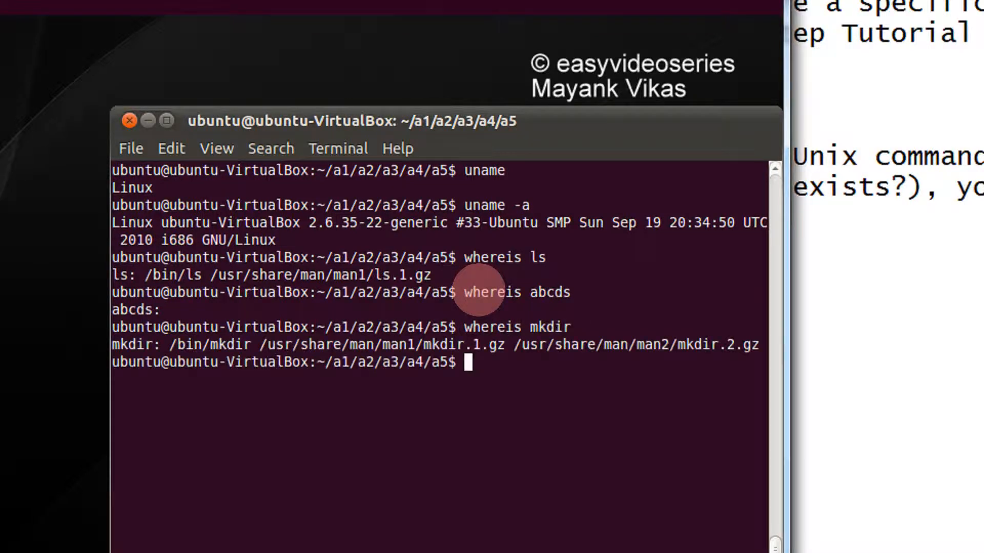
{"action": "mouse_move", "coordinate": [248, 345]}
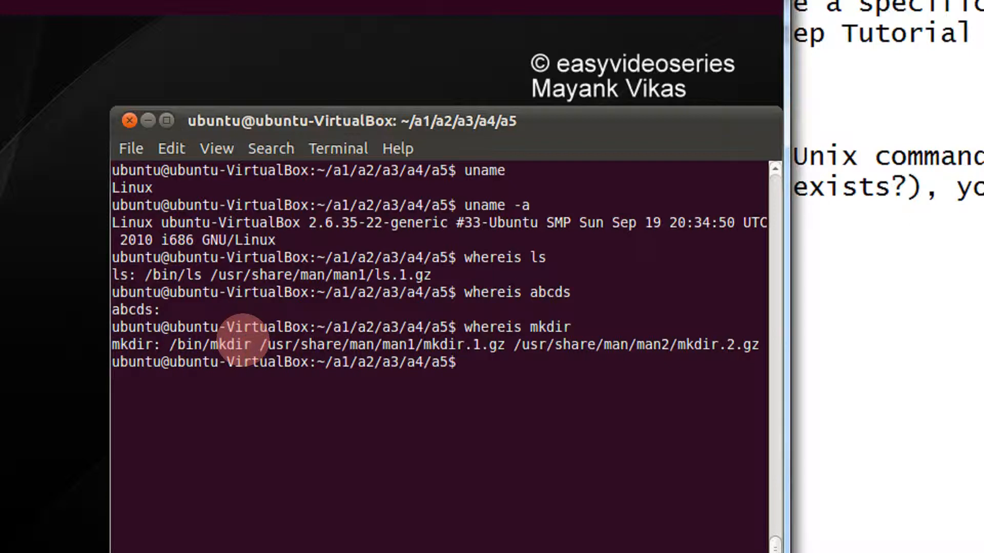
{"action": "type", "text": "whereis"}
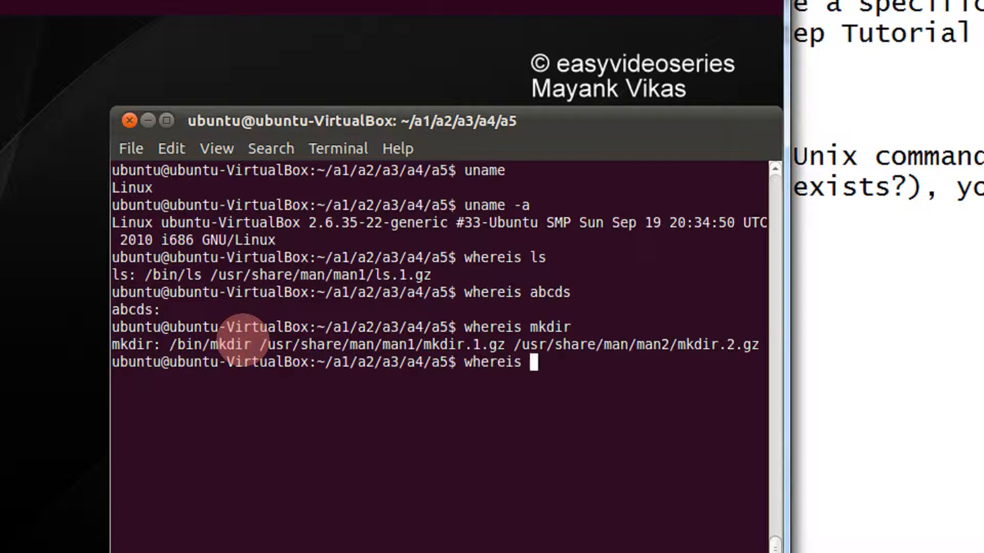
{"action": "type", "text": "ifconfig"}
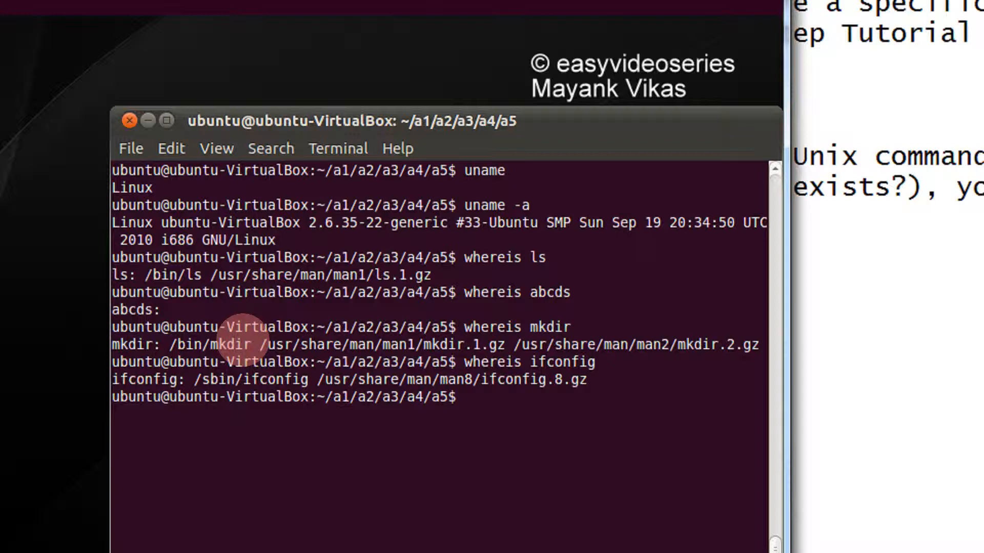